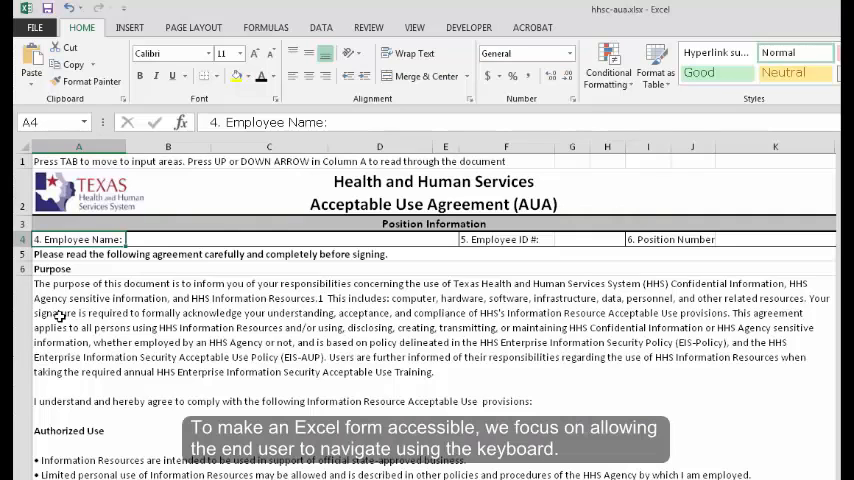
Step: Select the Last Name input field, then return to the AUA Form title cell A2
{"action": "left_click", "coordinate": [268, 240]}
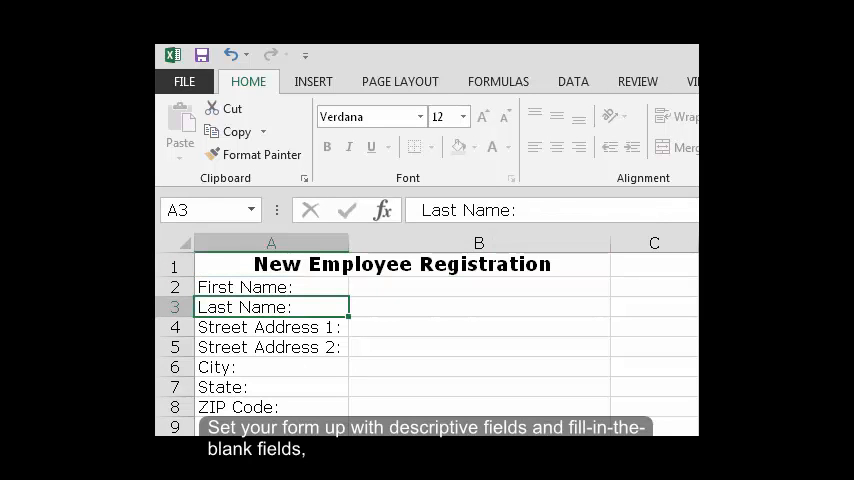
{"action": "left_click", "coordinate": [478, 308]}
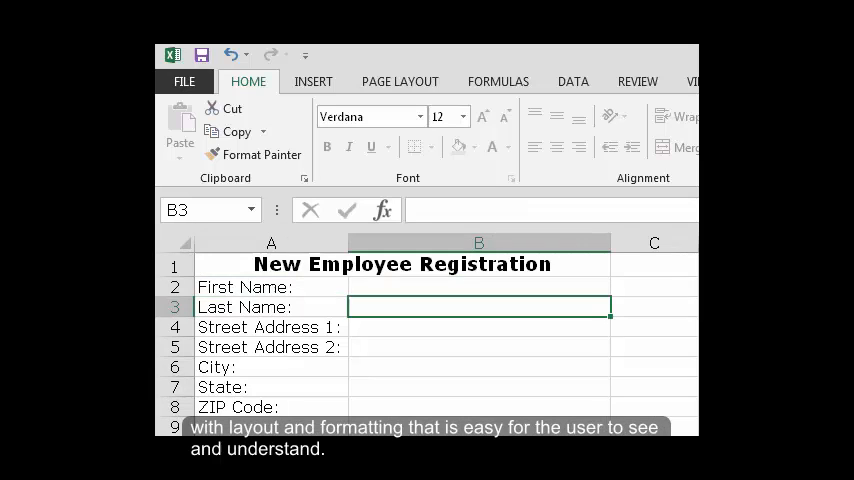
{"action": "left_click", "coordinate": [270, 328]}
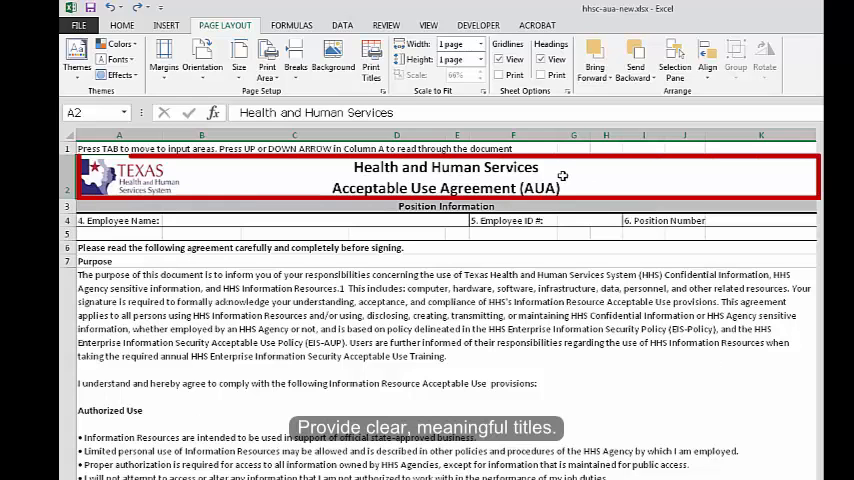
Step: Label the first empty column A cell below the Software section 'End of Worksheet'
{"action": "left_click", "coordinate": [118, 148]}
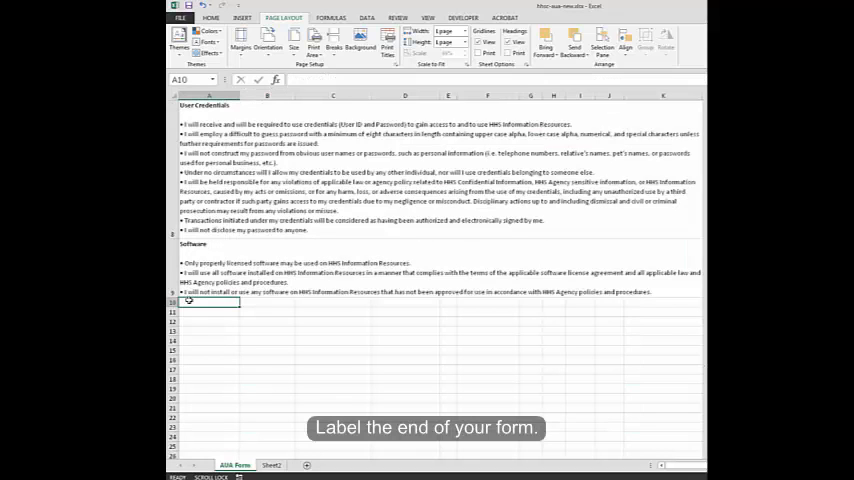
{"action": "type", "text": "End of Worksheet"}
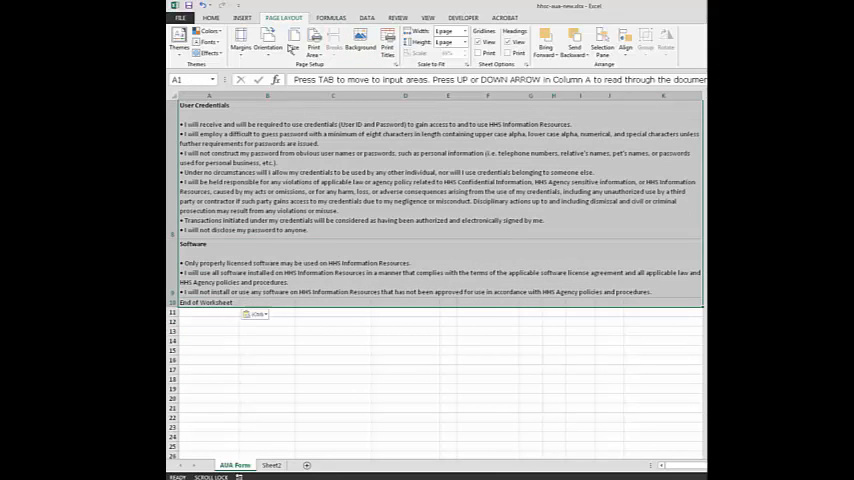
{"action": "left_click", "coordinate": [314, 48]}
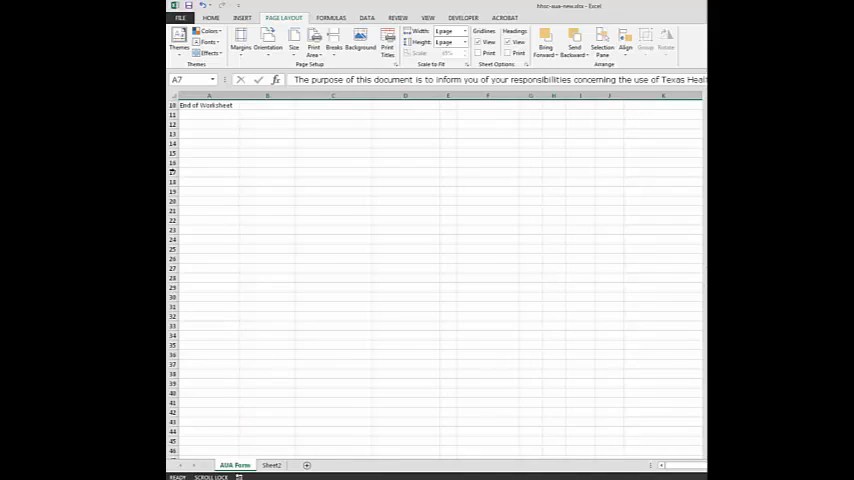
{"action": "left_click", "coordinate": [208, 112]}
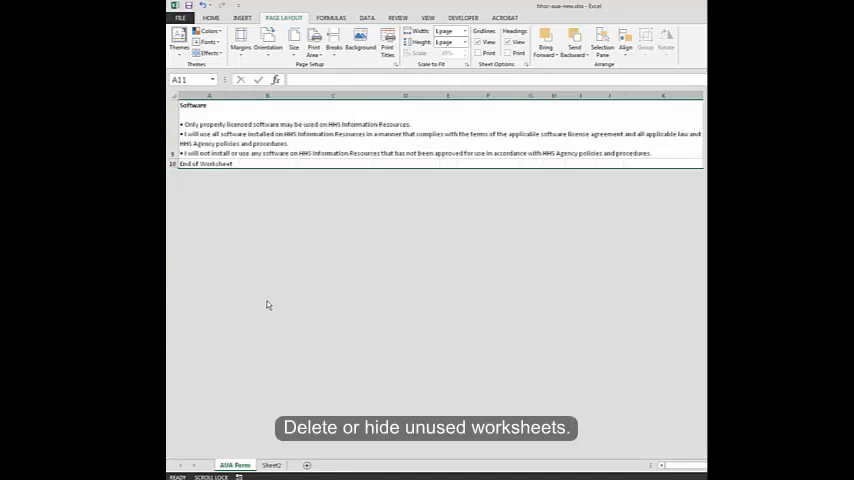
{"action": "right_click", "coordinate": [272, 464]}
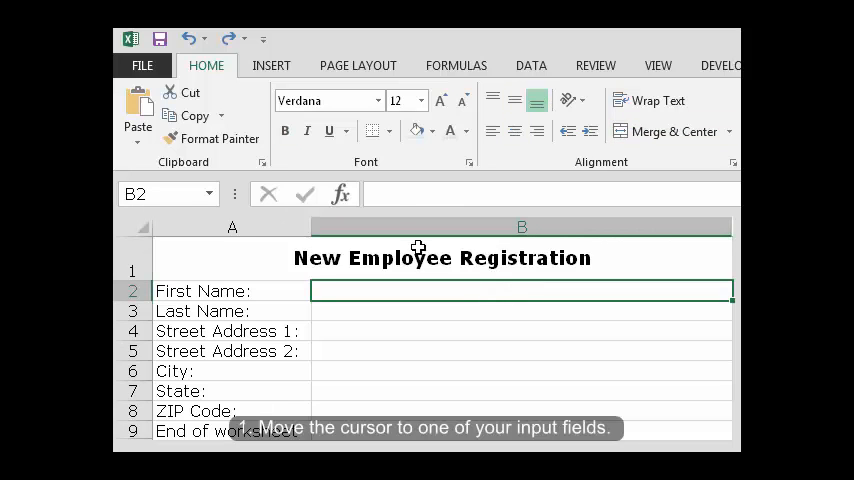
{"action": "mouse_move", "coordinate": [384, 178]}
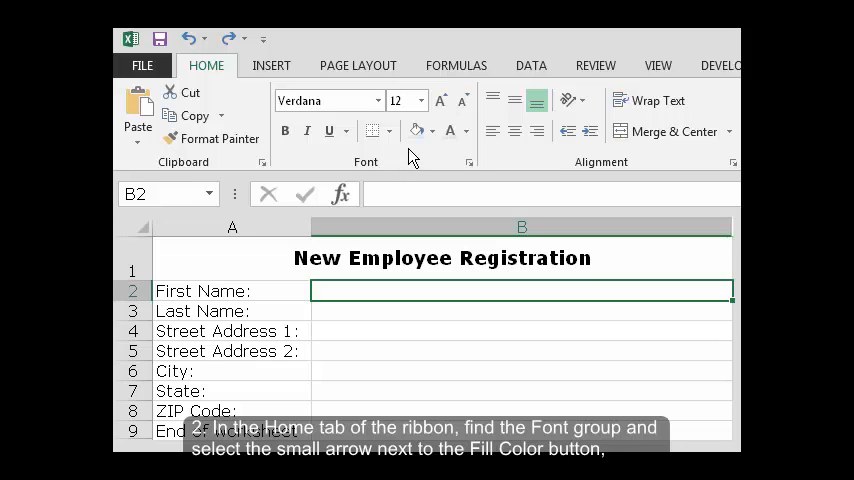
{"action": "mouse_move", "coordinate": [432, 132]}
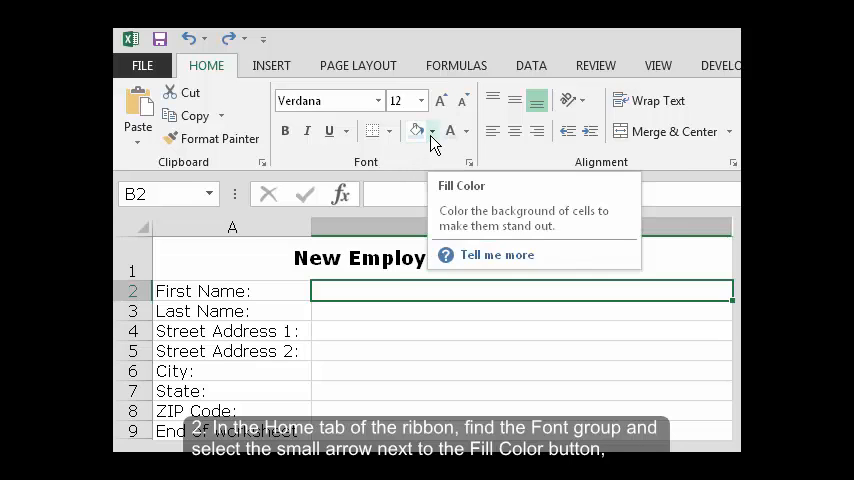
Step: Show the fill colour choices for the First Name input cell B2
{"action": "left_click", "coordinate": [432, 132]}
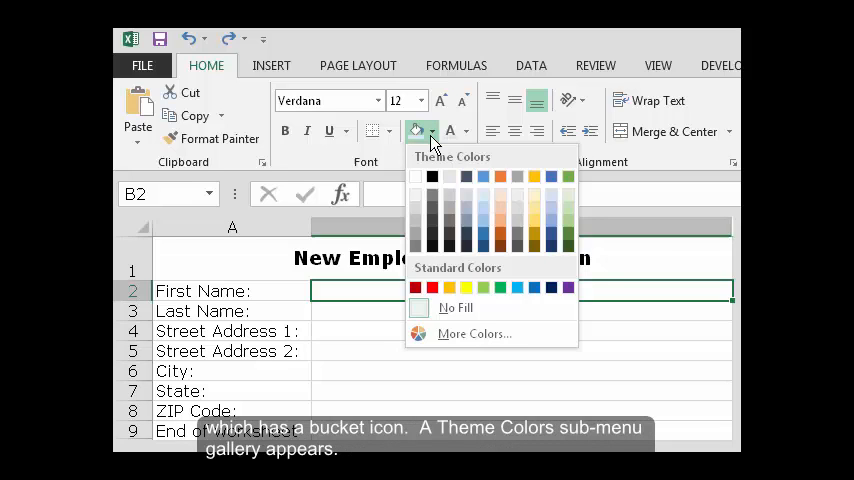
{"action": "mouse_move", "coordinate": [478, 198]}
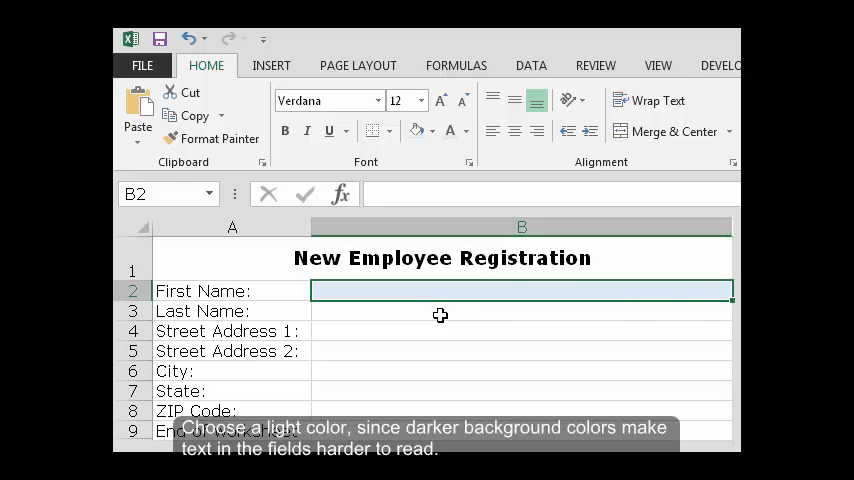
Step: Repeat the light blue fill on the following input cells down the form
{"action": "left_click", "coordinate": [520, 312]}
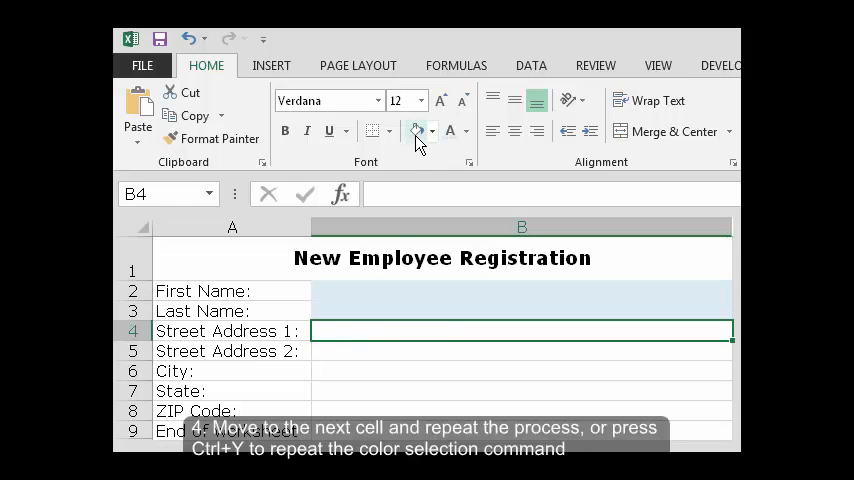
{"action": "key", "text": "enter"}
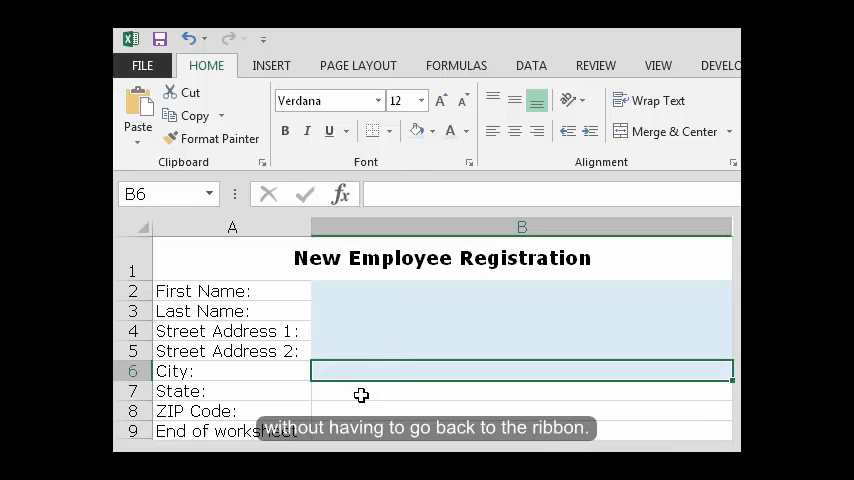
{"action": "key", "text": "enter"}
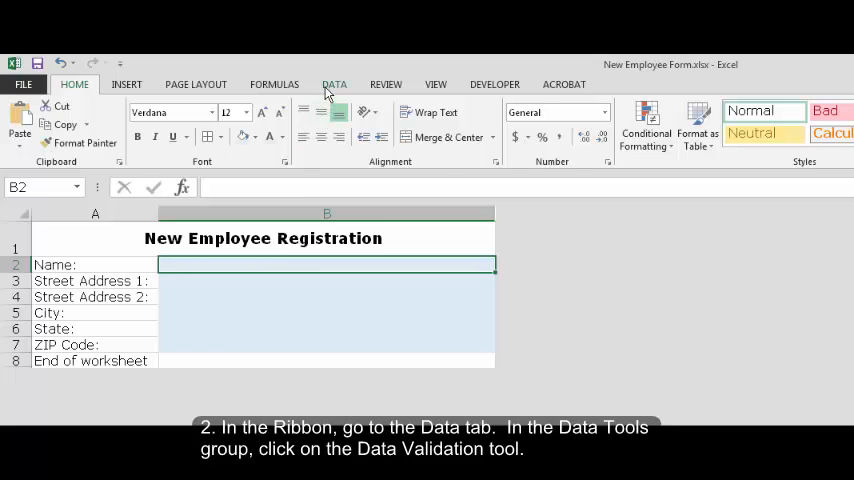
Step: Bring up Data Validation settings for the Name input cell from the Data tab
{"action": "left_click", "coordinate": [334, 84]}
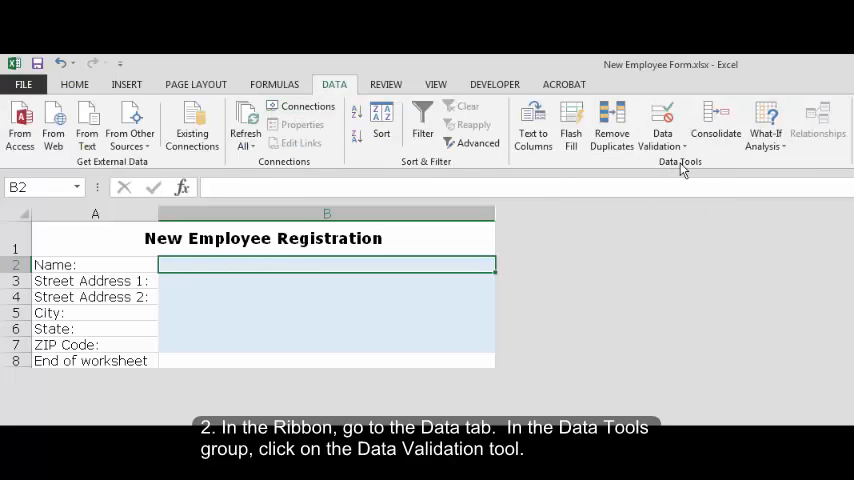
{"action": "left_click", "coordinate": [662, 128]}
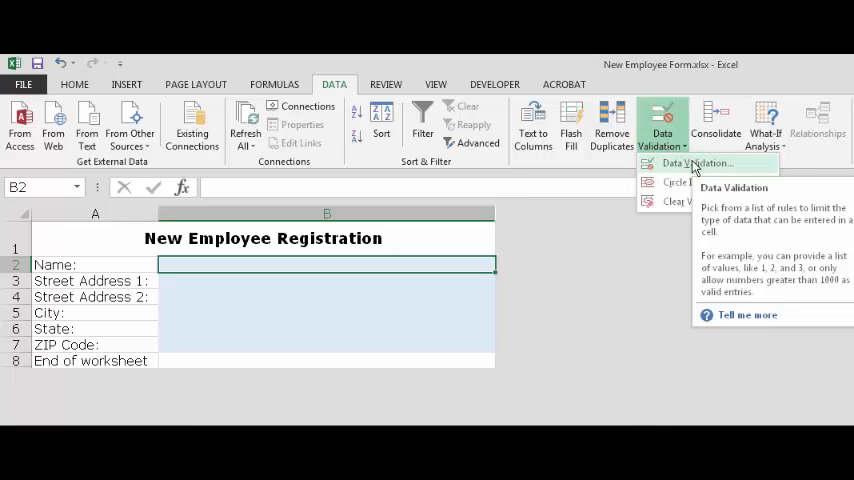
{"action": "left_click", "coordinate": [696, 164]}
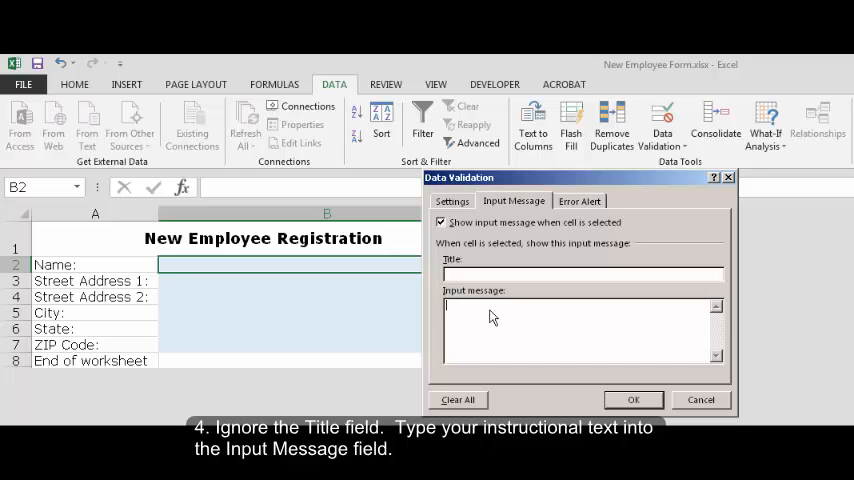
Step: Give the Name cell the input message 'Enter last name, first name' and confirm
{"action": "type", "text": "Enter last name, first name"}
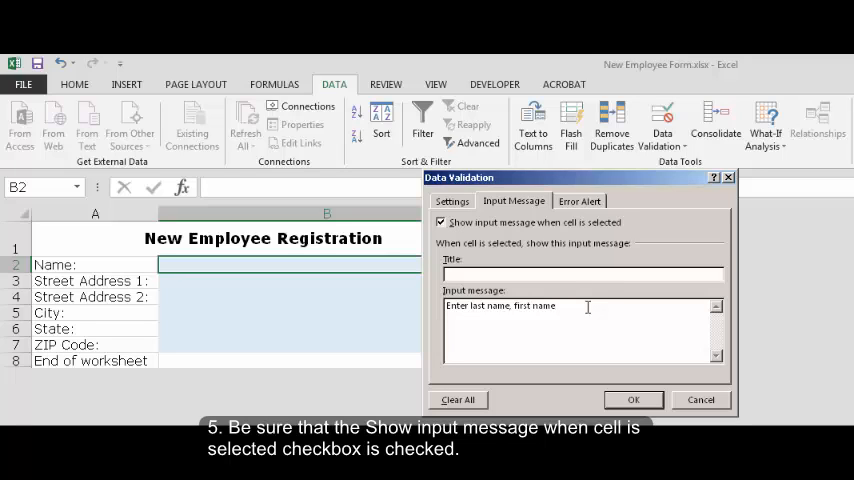
{"action": "mouse_move", "coordinate": [596, 352]}
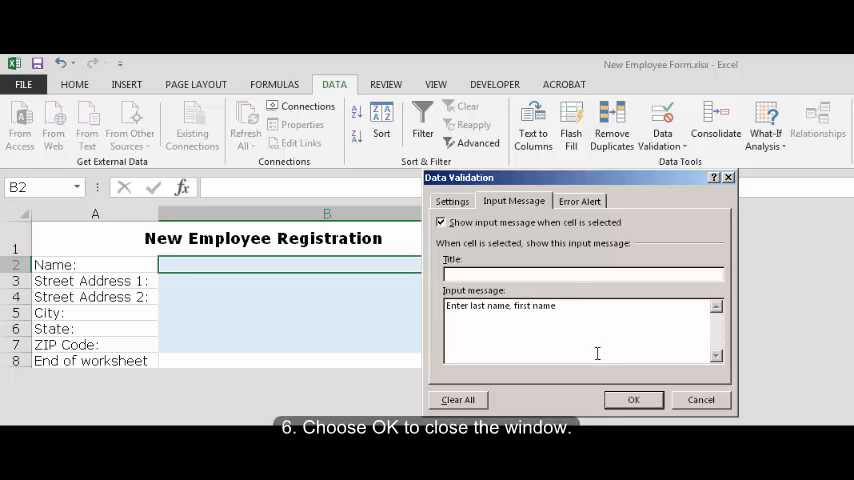
{"action": "left_click", "coordinate": [632, 400]}
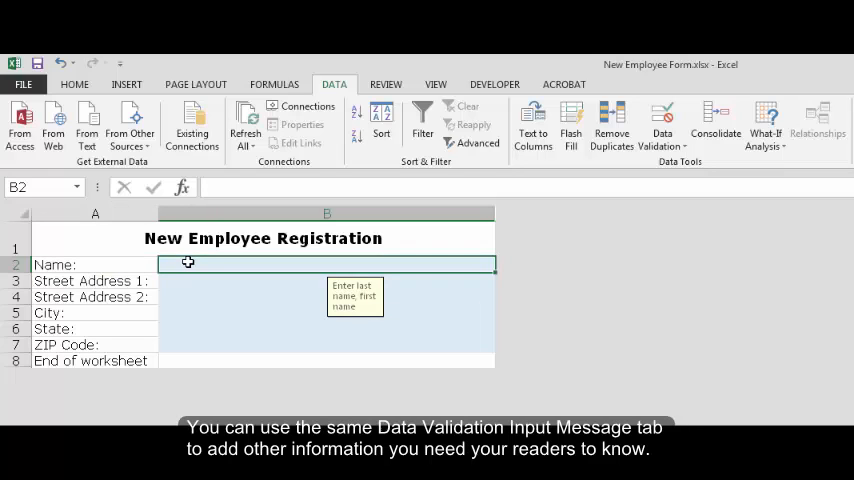
{"action": "mouse_move", "coordinate": [188, 280]}
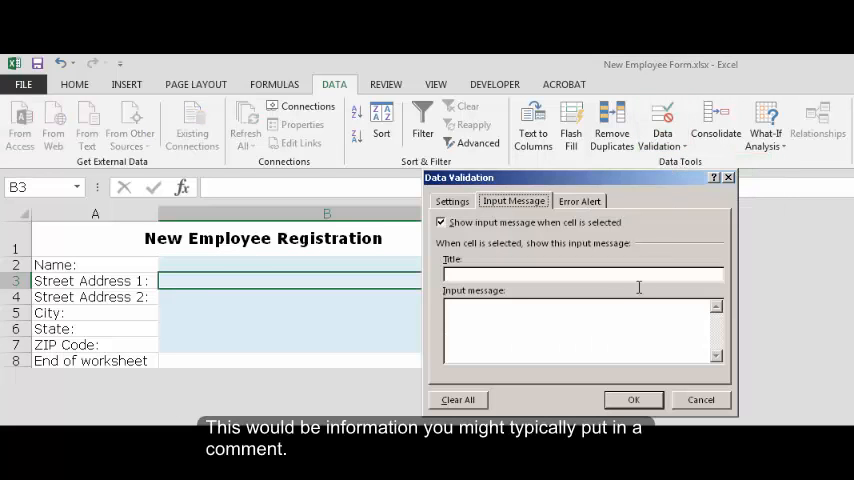
Step: Give Street Address 1 the message 'Enter first line of street address', then move to the checklist
{"action": "type", "text": "En"}
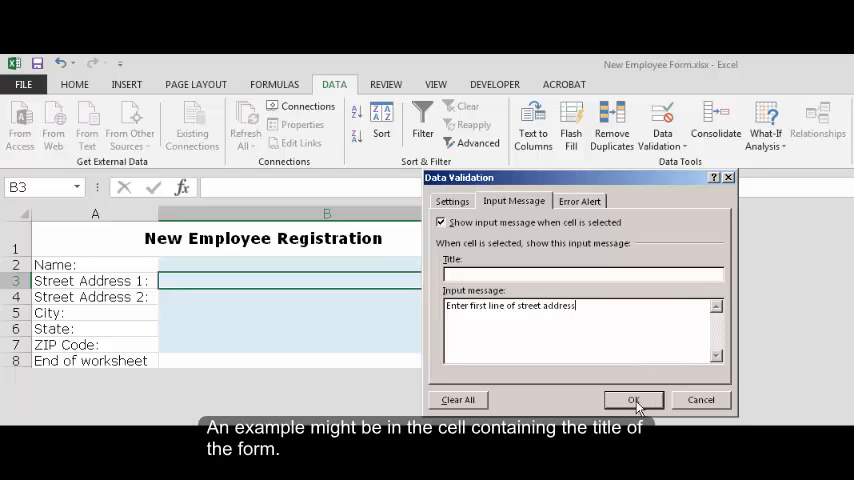
{"action": "left_click", "coordinate": [634, 400]}
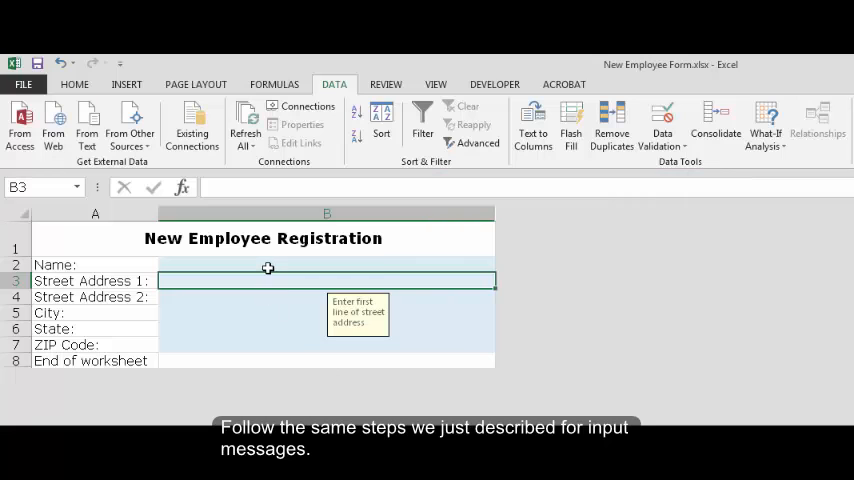
{"action": "left_click", "coordinate": [326, 264]}
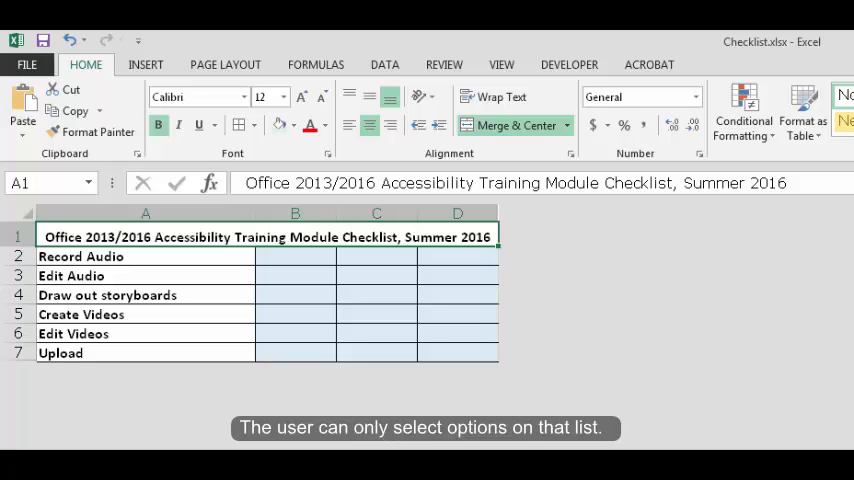
Step: Select checklist cell B2 and show the Data Tools for validation
{"action": "left_click", "coordinate": [296, 256]}
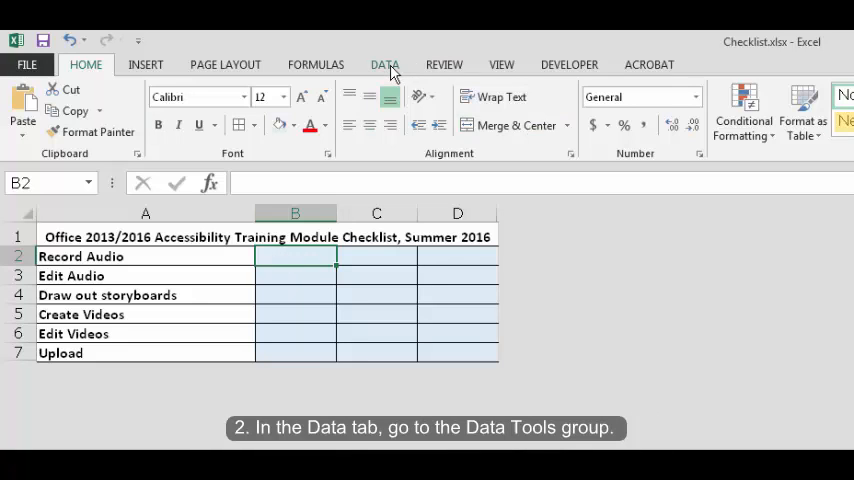
{"action": "left_click", "coordinate": [762, 110]}
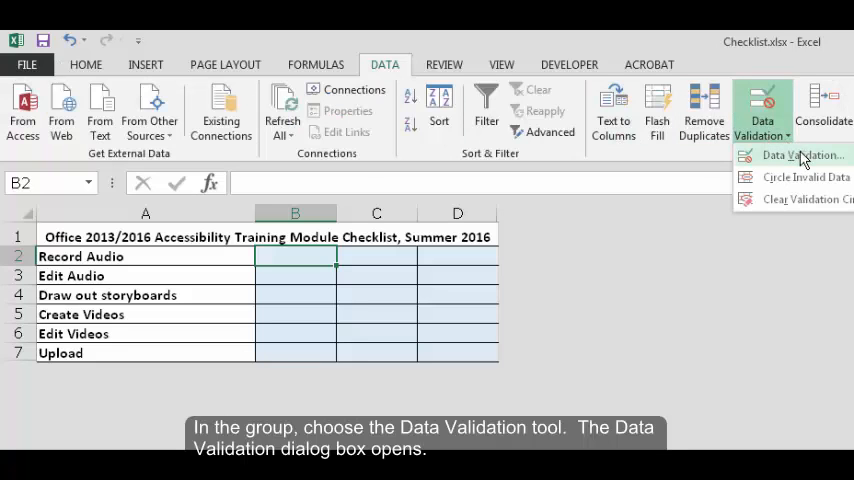
Step: Restrict B2 to the list 1, 2, 3, 4, 5, 6, 7, 8 with Ignore blank unchecked
{"action": "left_click", "coordinate": [796, 156]}
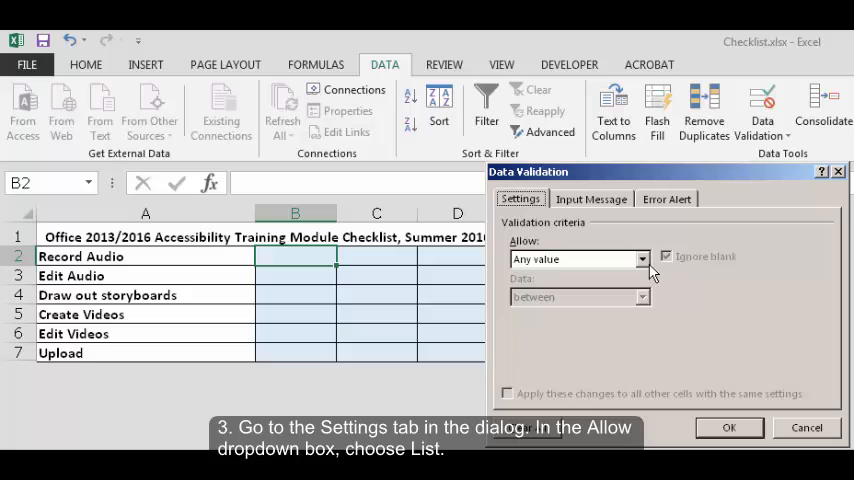
{"action": "mouse_move", "coordinate": [648, 272]}
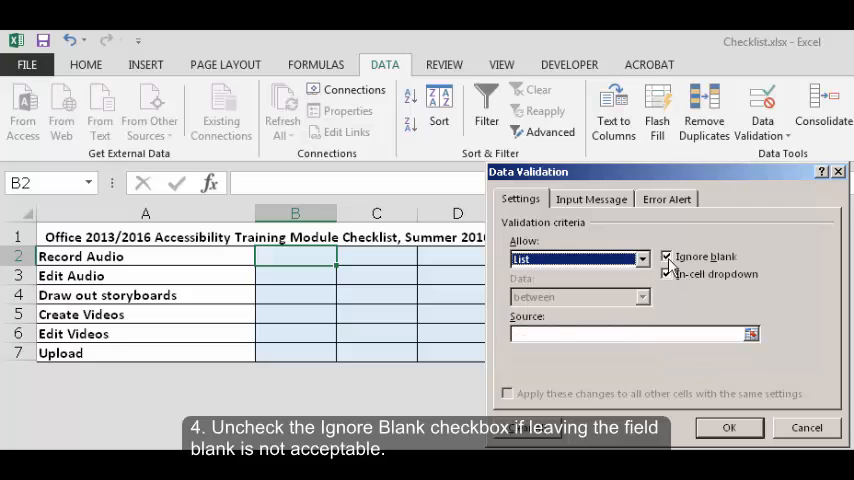
{"action": "left_click", "coordinate": [666, 256]}
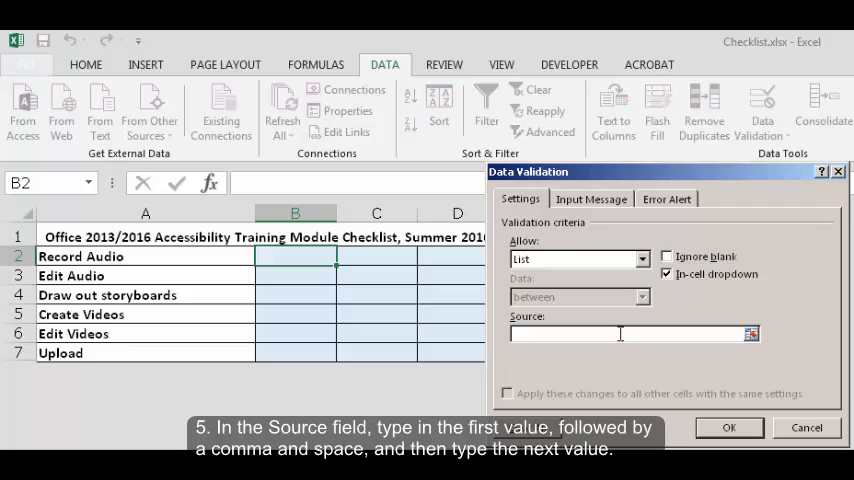
{"action": "type", "text": "1"}
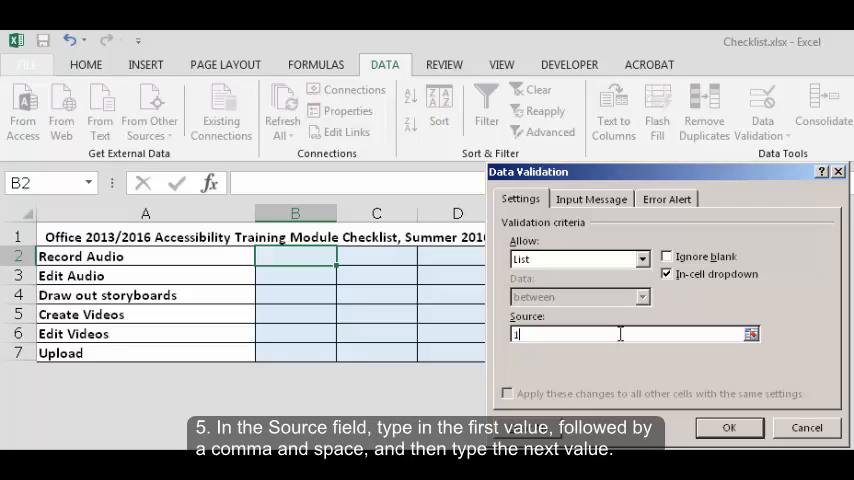
{"action": "type", "text": ","}
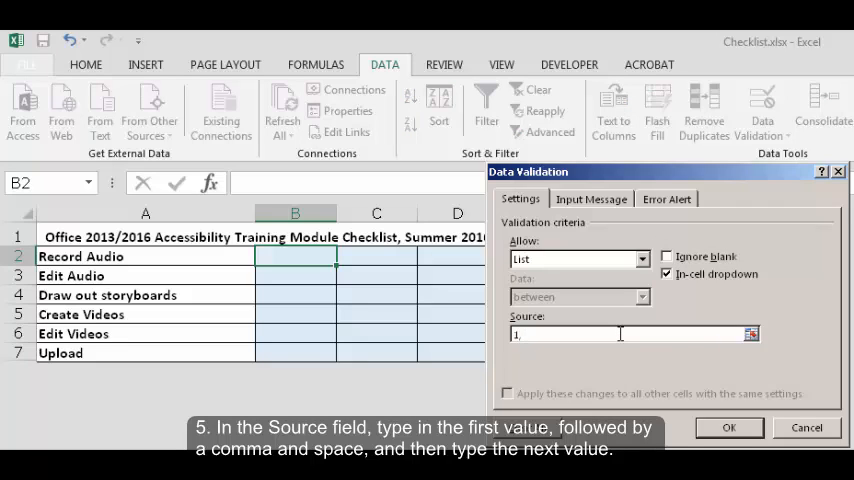
{"action": "type", "text": ", 2, 3, 4, 5, 6, 7, 8"}
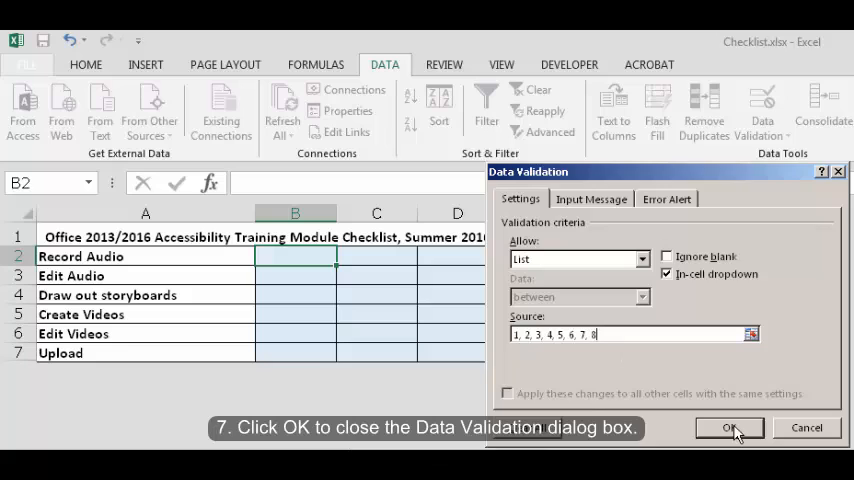
{"action": "left_click", "coordinate": [728, 428]}
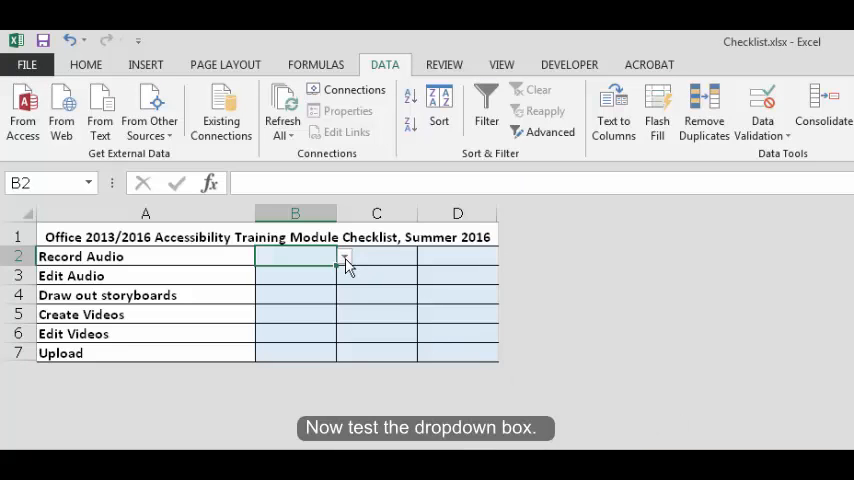
Step: Choose 2 for cell B2 from its in-cell number dropdown
{"action": "left_click", "coordinate": [344, 256]}
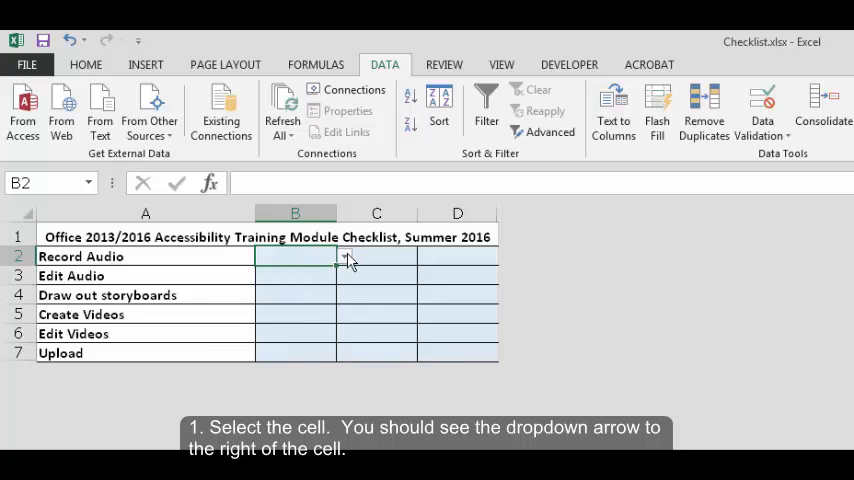
{"action": "left_click", "coordinate": [344, 256]}
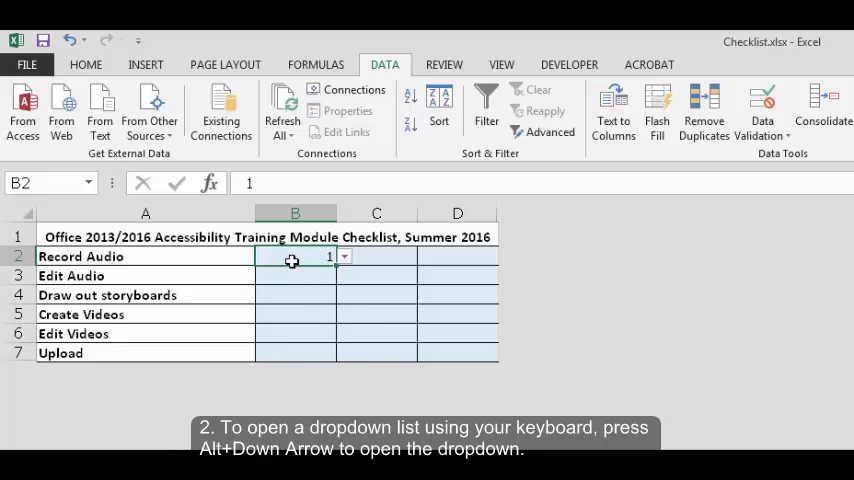
{"action": "left_click", "coordinate": [344, 256]}
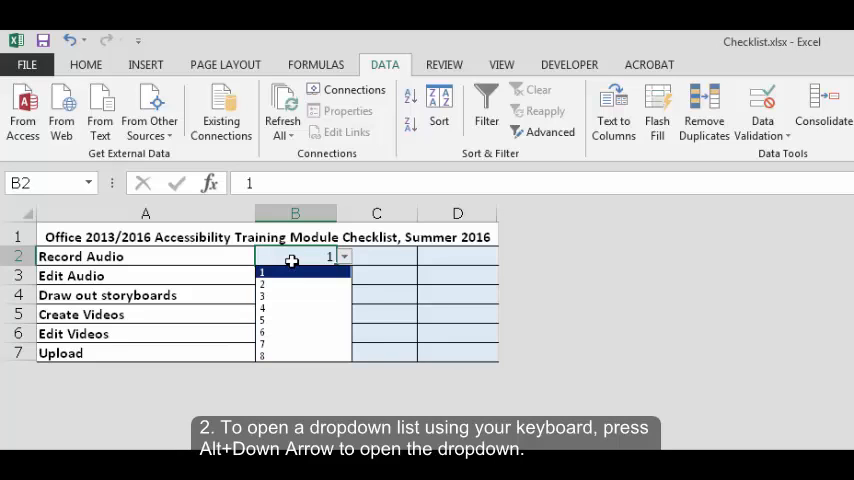
{"action": "left_click", "coordinate": [294, 284]}
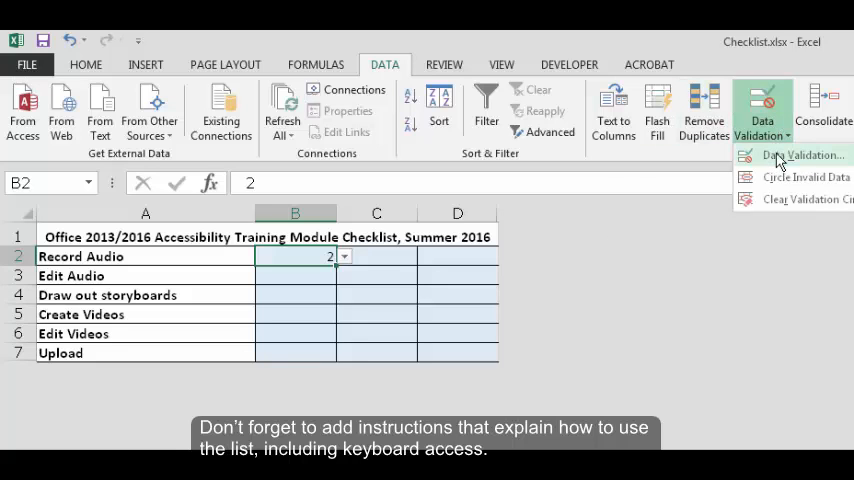
Step: Give B2 the Data Validation input message "Put in number of tasks complete."
{"action": "left_click", "coordinate": [800, 156]}
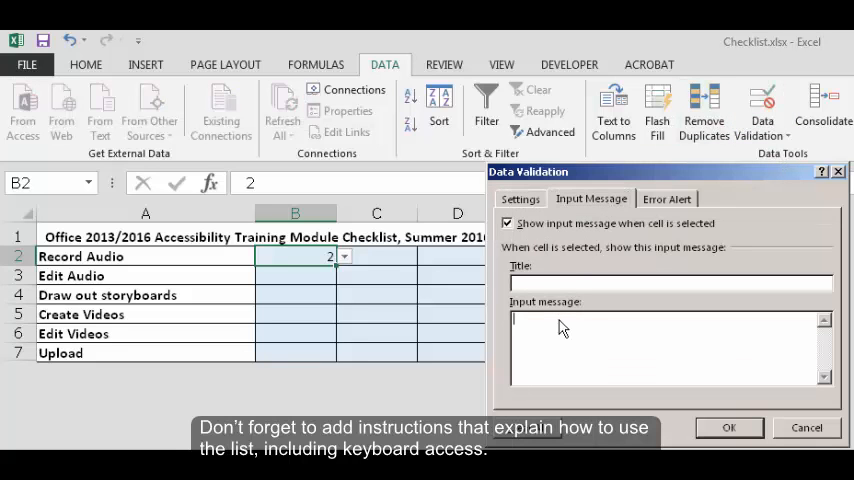
{"action": "type", "text": "Put in number of tasks complete."}
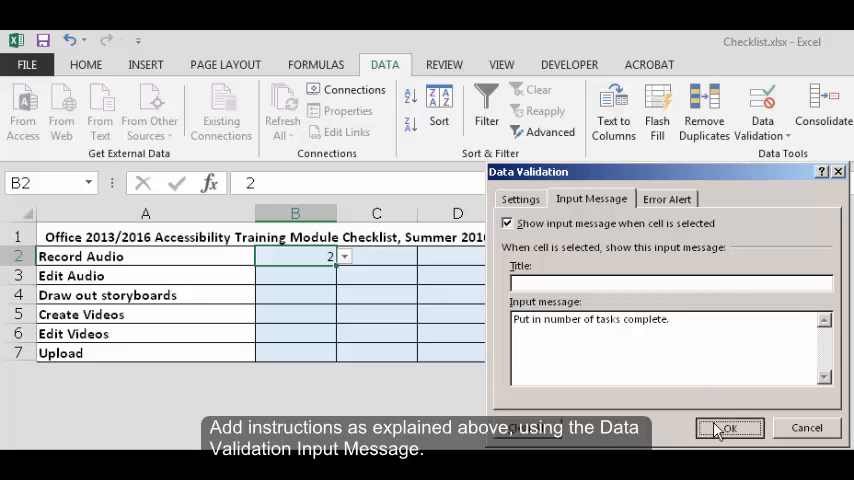
{"action": "left_click", "coordinate": [728, 428]}
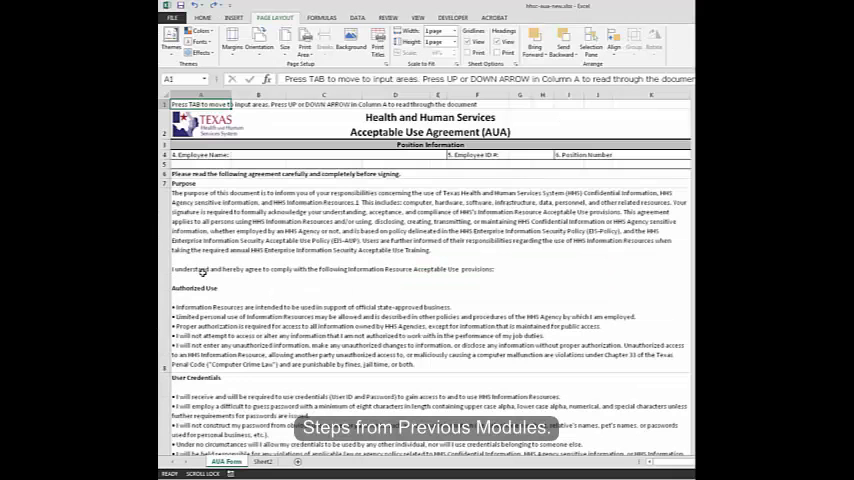
Step: Revisit the earlier name field's hint "Enter last name, first name" before reopening Data Validation
{"action": "right_click", "coordinate": [200, 164]}
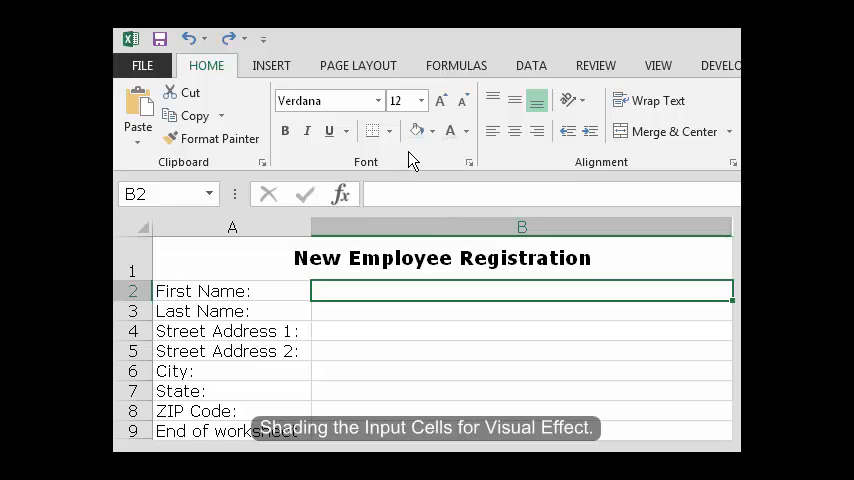
{"action": "mouse_move", "coordinate": [416, 132]}
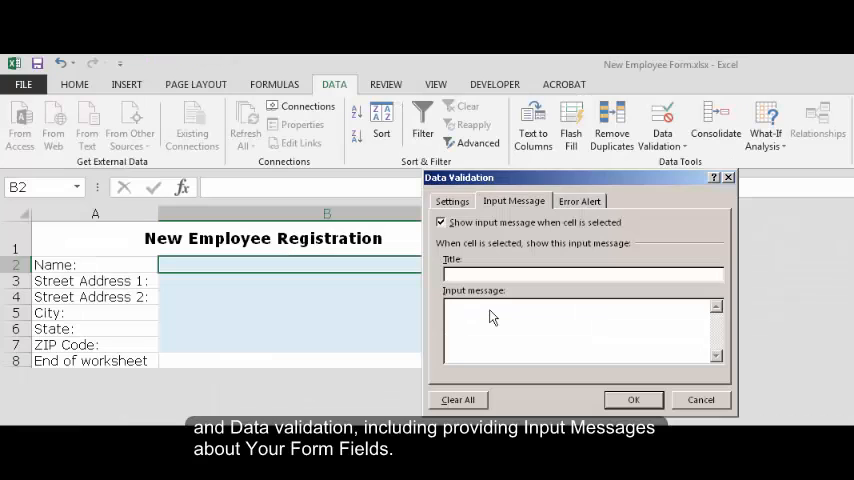
{"action": "type", "text": "Enter last name, first name"}
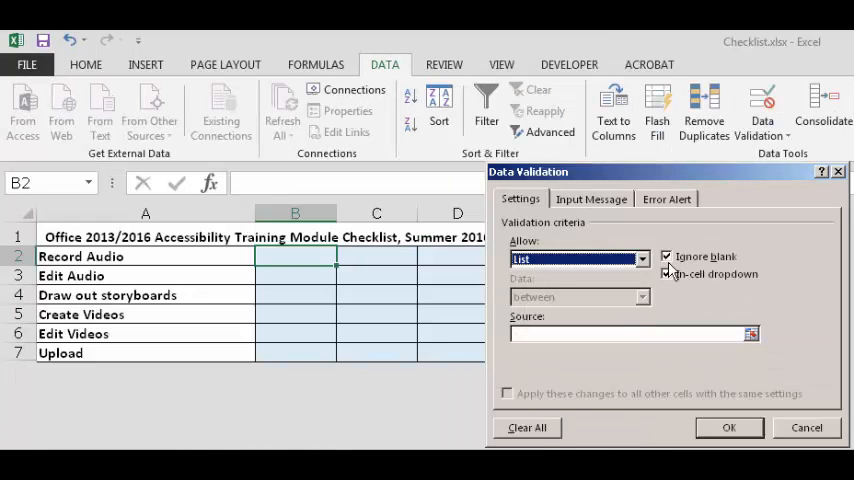
Step: Untick Ignore blank and set the list source to 1, 2, 3, 4, 5, 6, 7, 8
{"action": "left_click", "coordinate": [666, 256]}
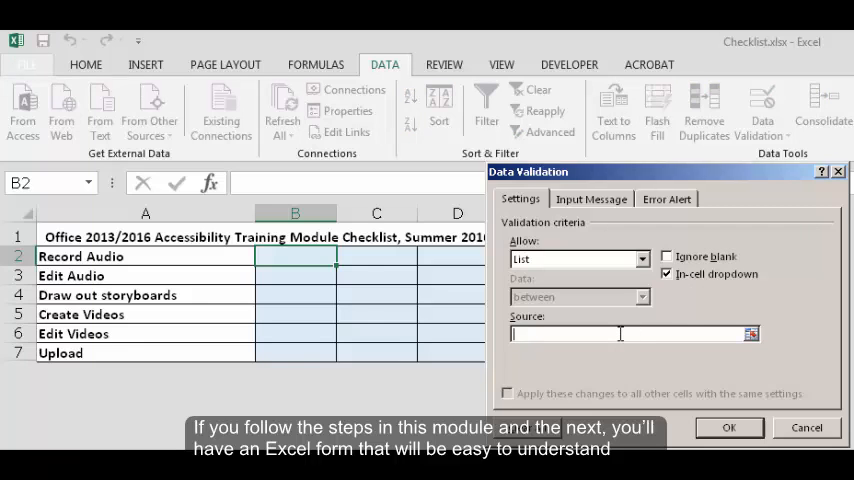
{"action": "type", "text": "1"}
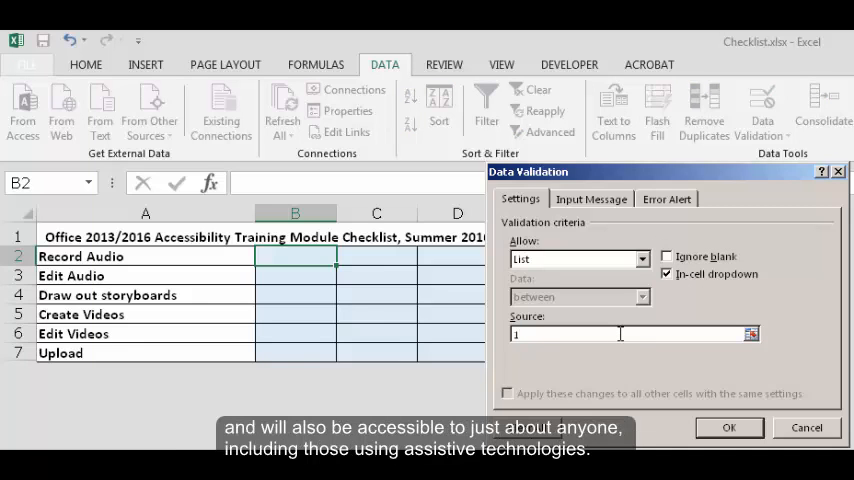
{"action": "type", "text": ", 2,"}
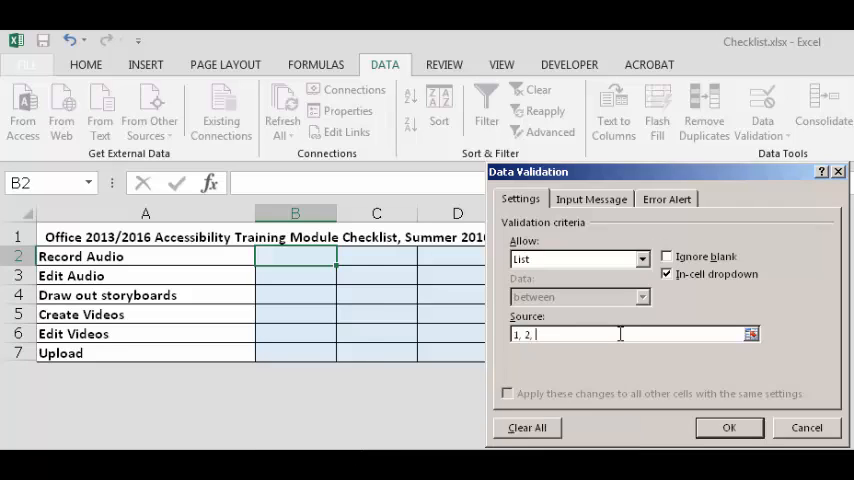
{"action": "type", "text": "3, 4, 5, 6, 7"}
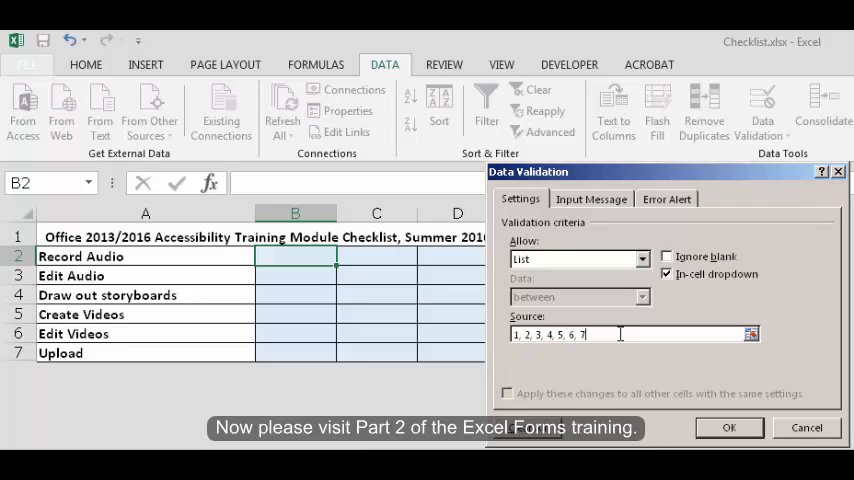
{"action": "type", "text": ", 8"}
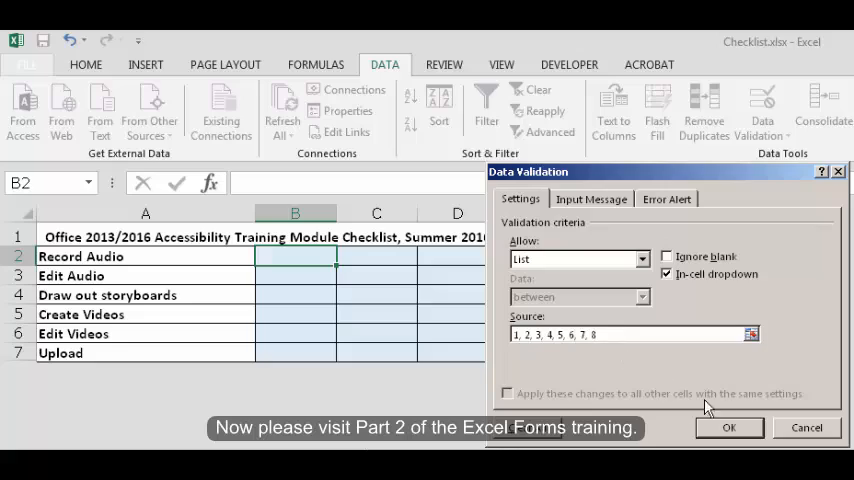